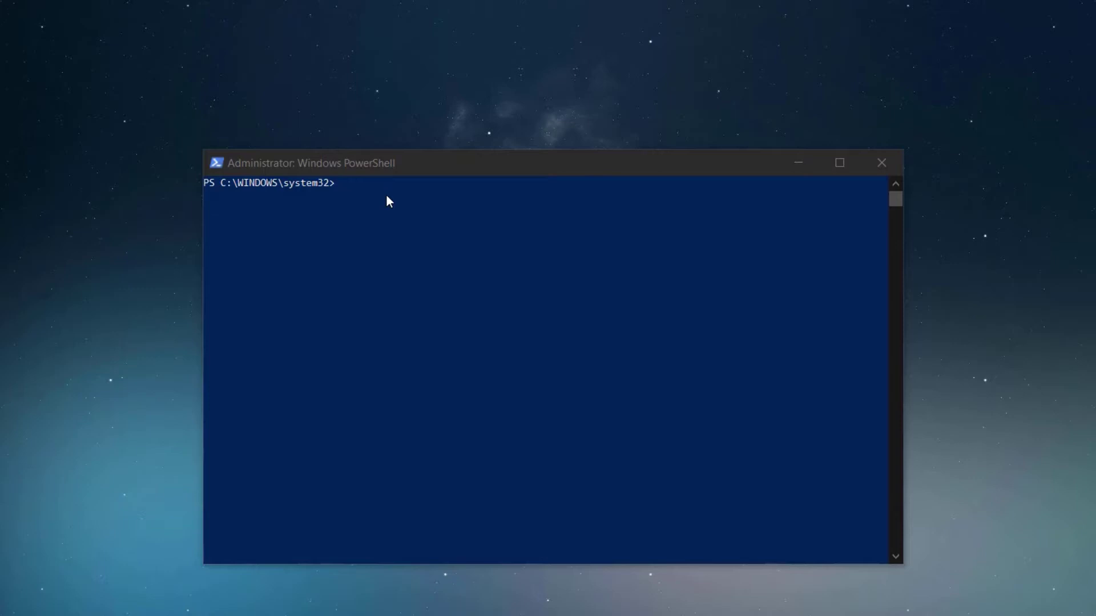
Enter Add-AppProvisionedPackage with the D:\temp\keepass.msix path, then clear the path argument
{"action": "type", "text": "Add-AppProvisionedPackage -packagepath d:"}
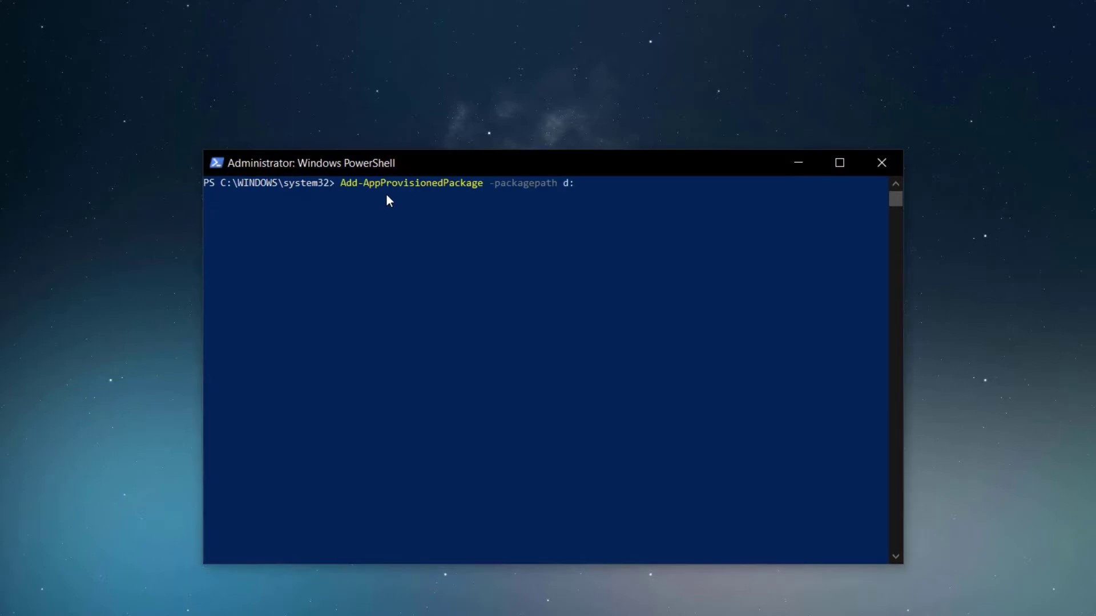
{"action": "type", "text": "\\temp\\\\"}
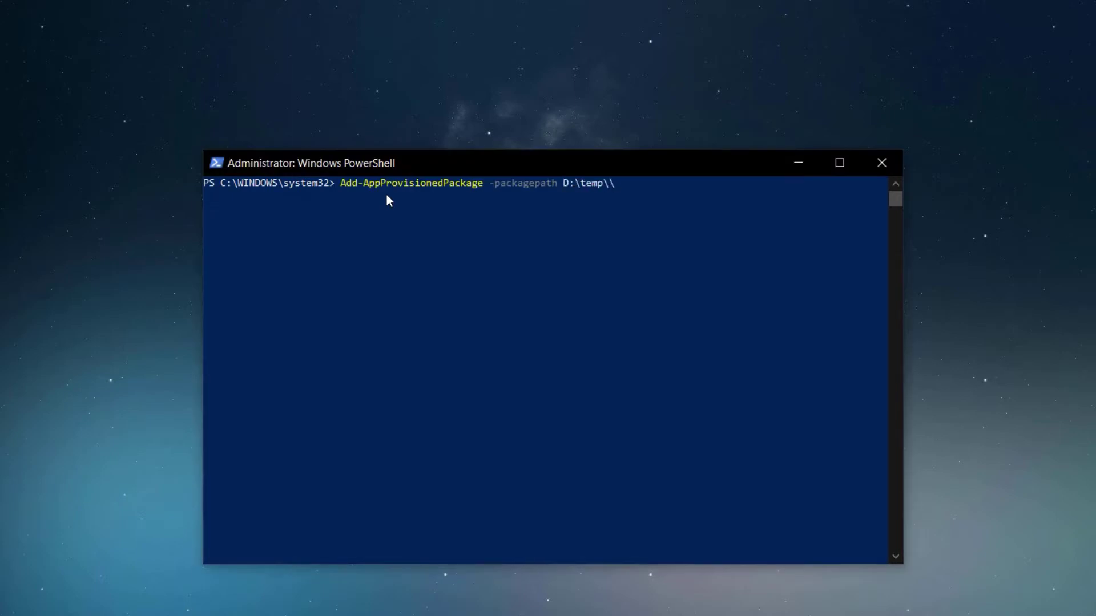
{"action": "type", "text": "keepass.msix"}
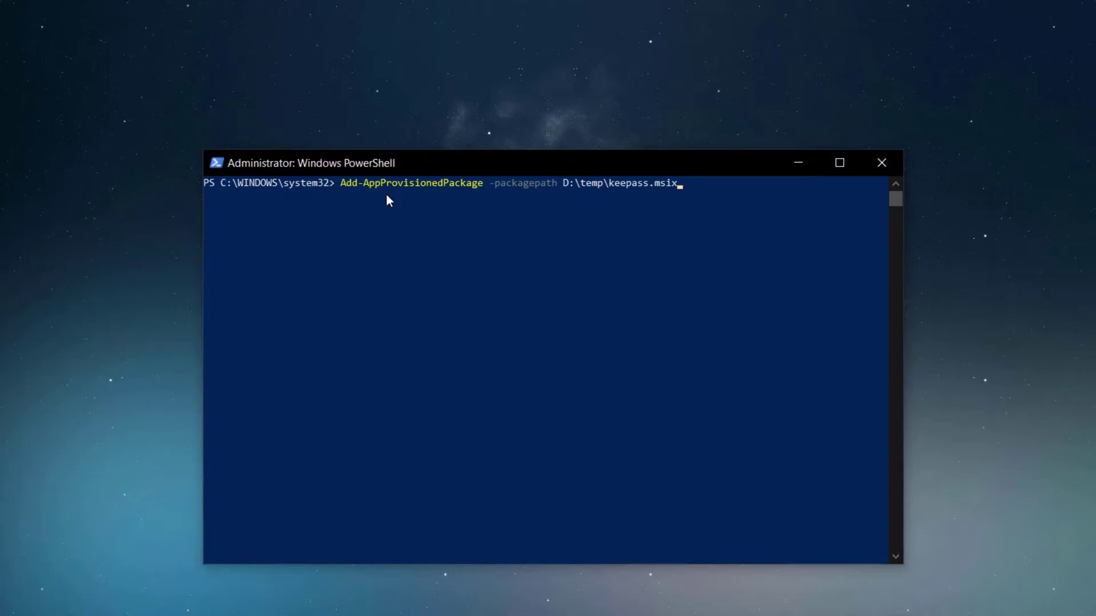
{"action": "key", "text": "Return"}
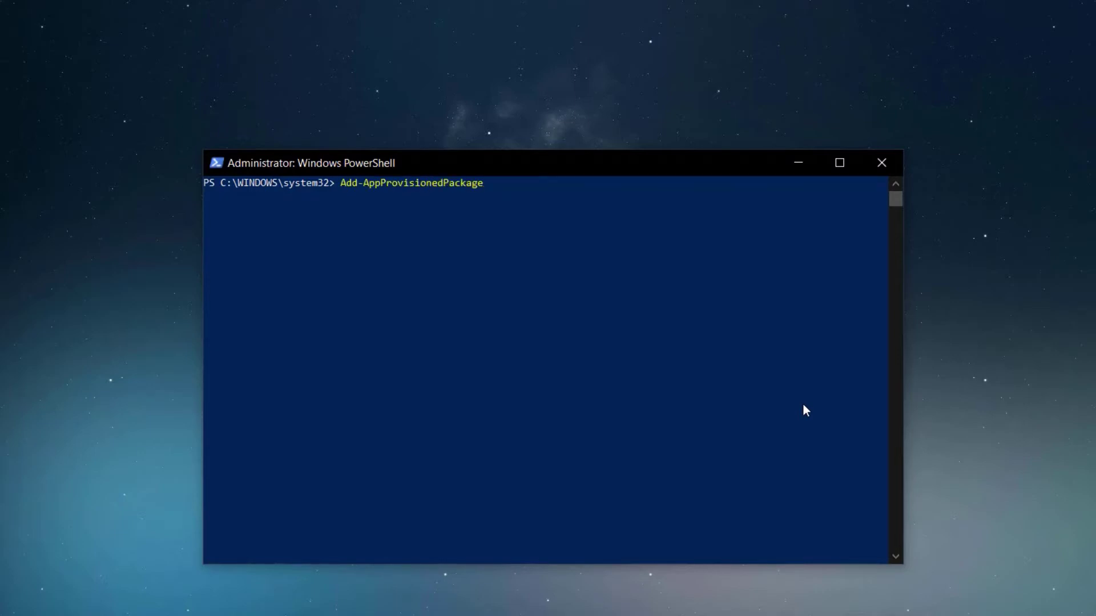
Provision D:\temp\keepass.msix with -online, -packagepath and -skiplicense
{"action": "type", "text": "-online -"}
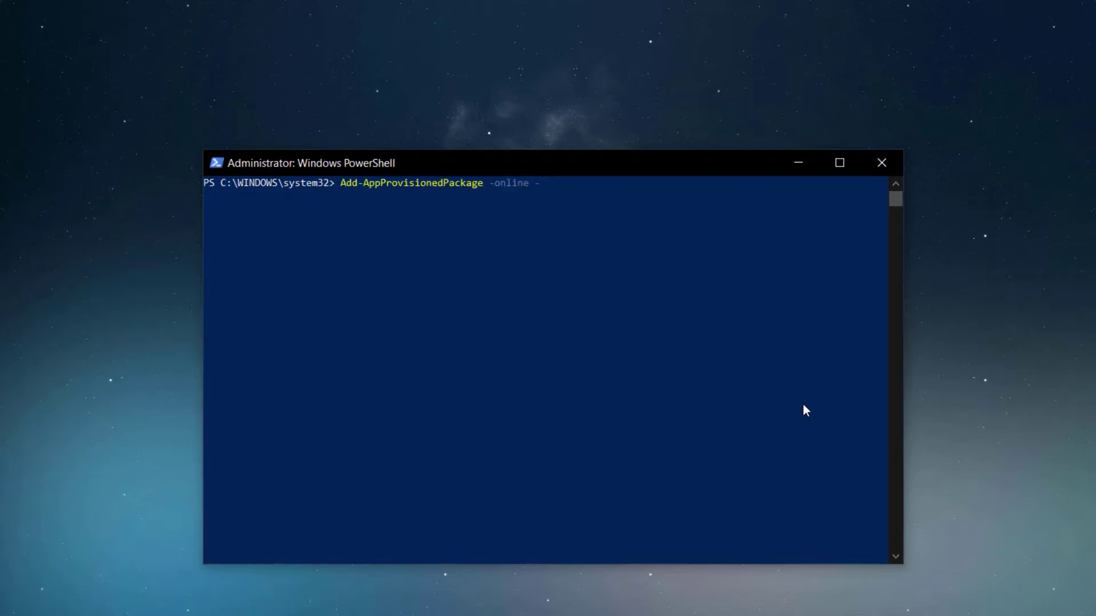
{"action": "type", "text": "package"}
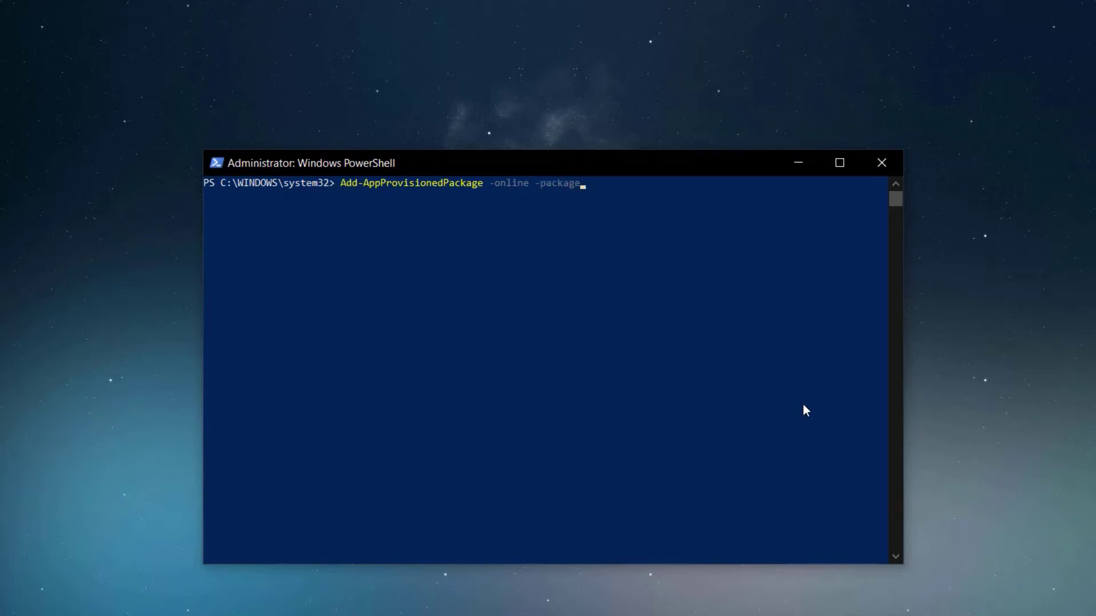
{"action": "type", "text": "path d"}
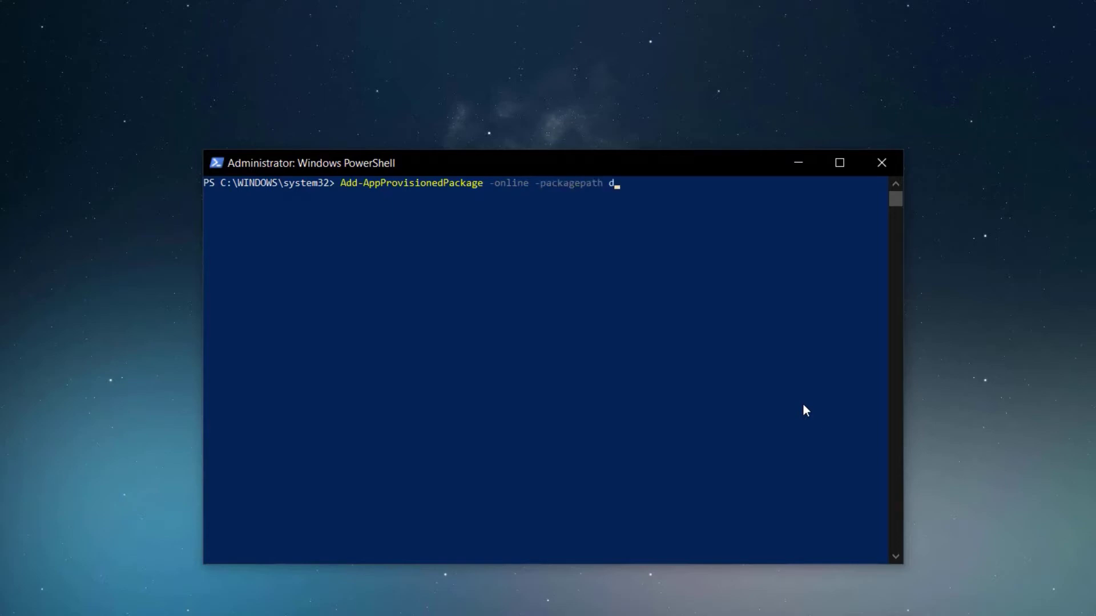
{"action": "type", "text": ":\\temp\\"}
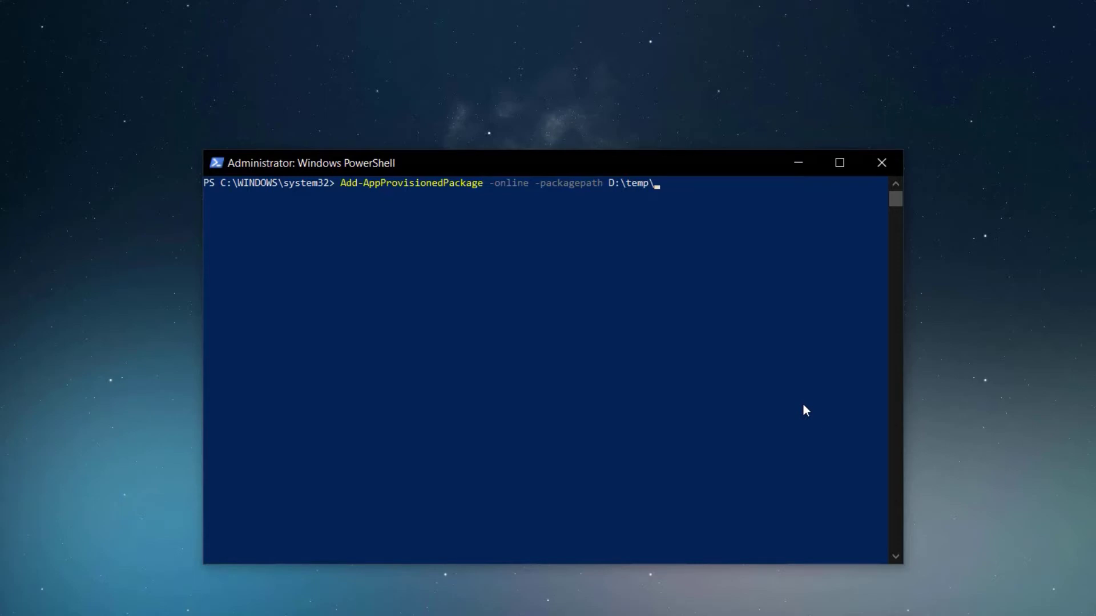
{"action": "type", "text": "keepass.msix -"}
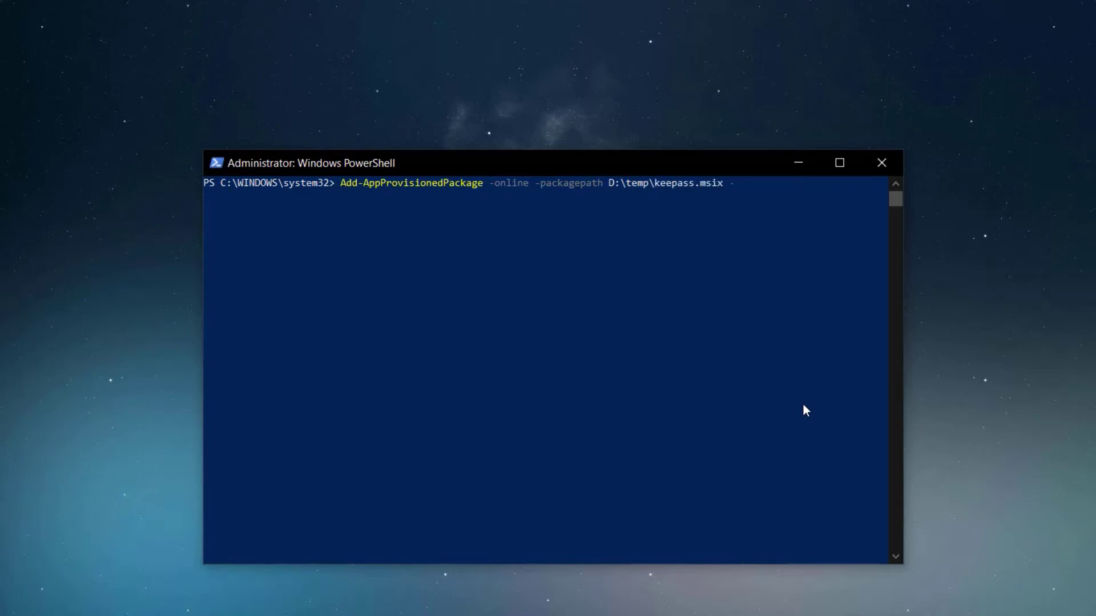
{"action": "type", "text": "skiplicense"}
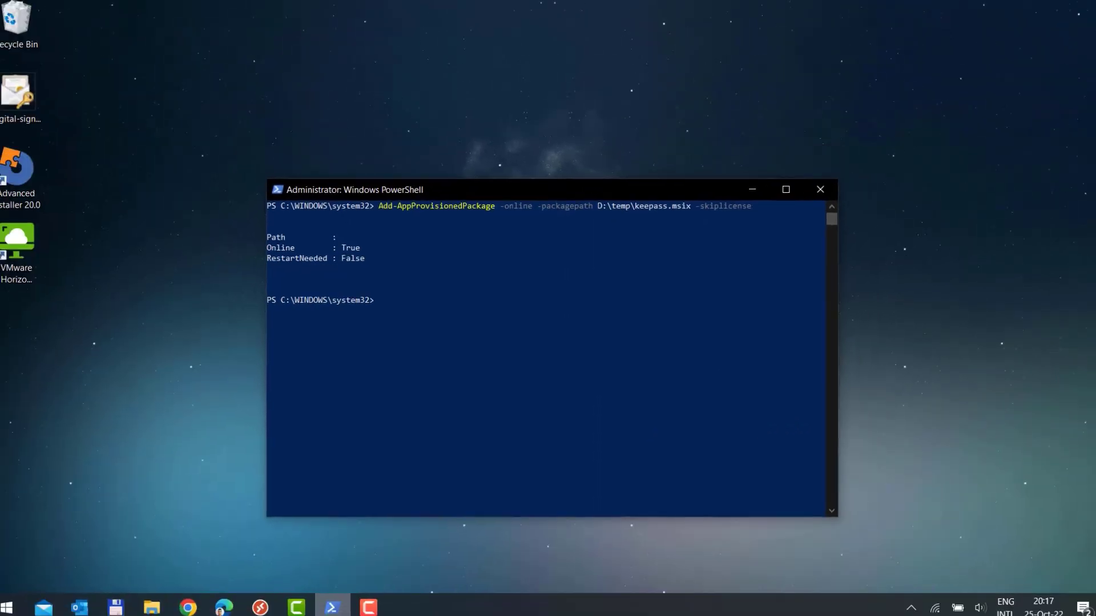
Focus the PowerShell console to clear the provisioning output
{"action": "left_click", "coordinate": [9, 601]}
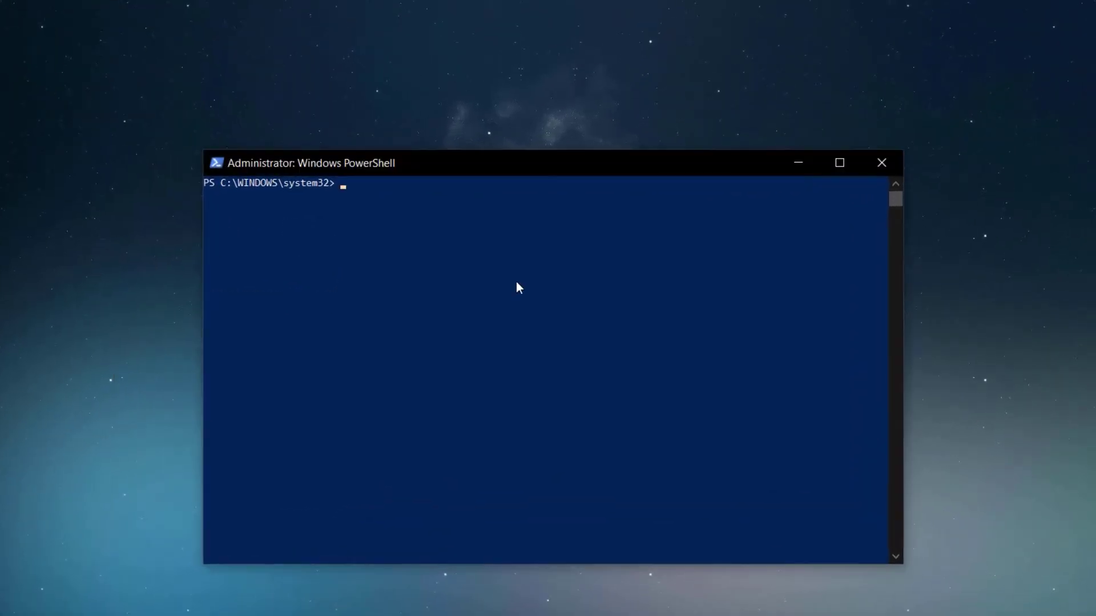
{"action": "mouse_move", "coordinate": [515, 284]}
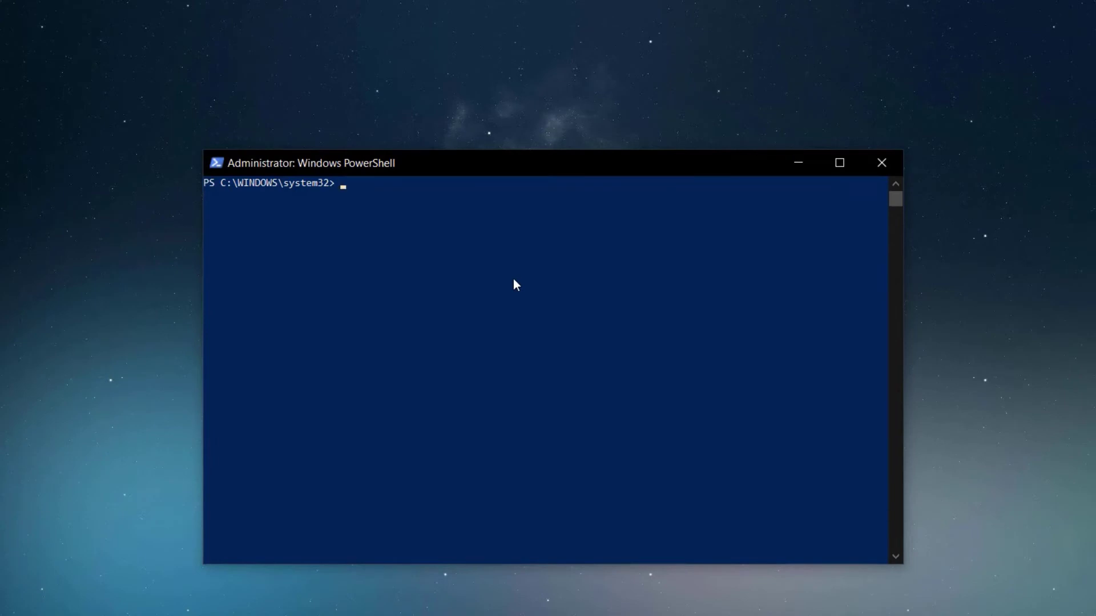
List all users' packages with Get-AppxPackage -AllUsers | Select Name, PackageFullName
{"action": "left_click", "coordinate": [514, 273]}
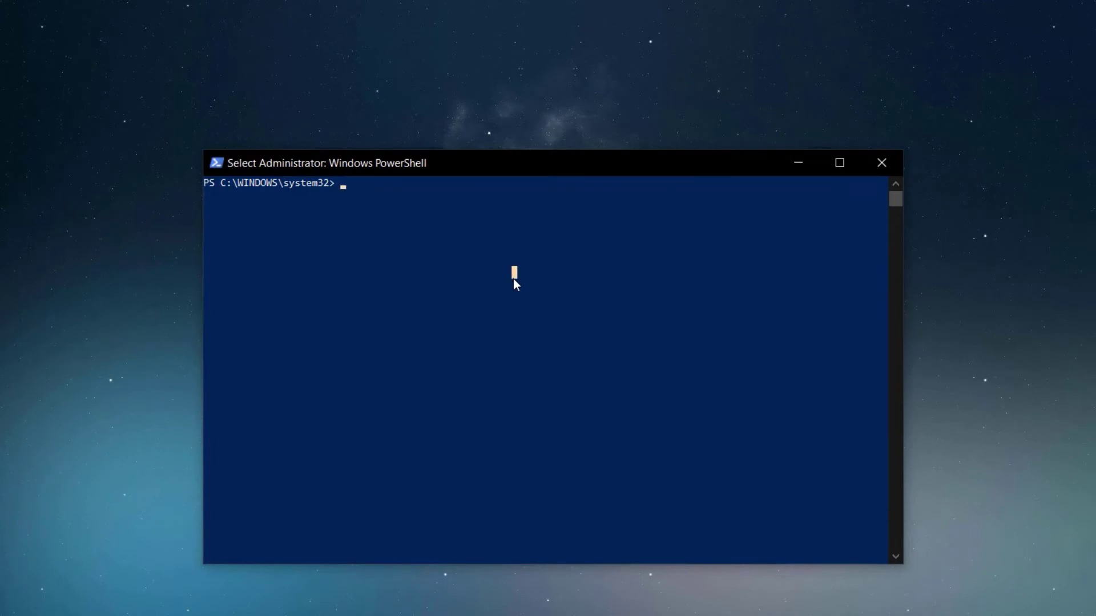
{"action": "type", "text": "Get-AppxPackage -AllUsers | Select Name, PackageFullName"}
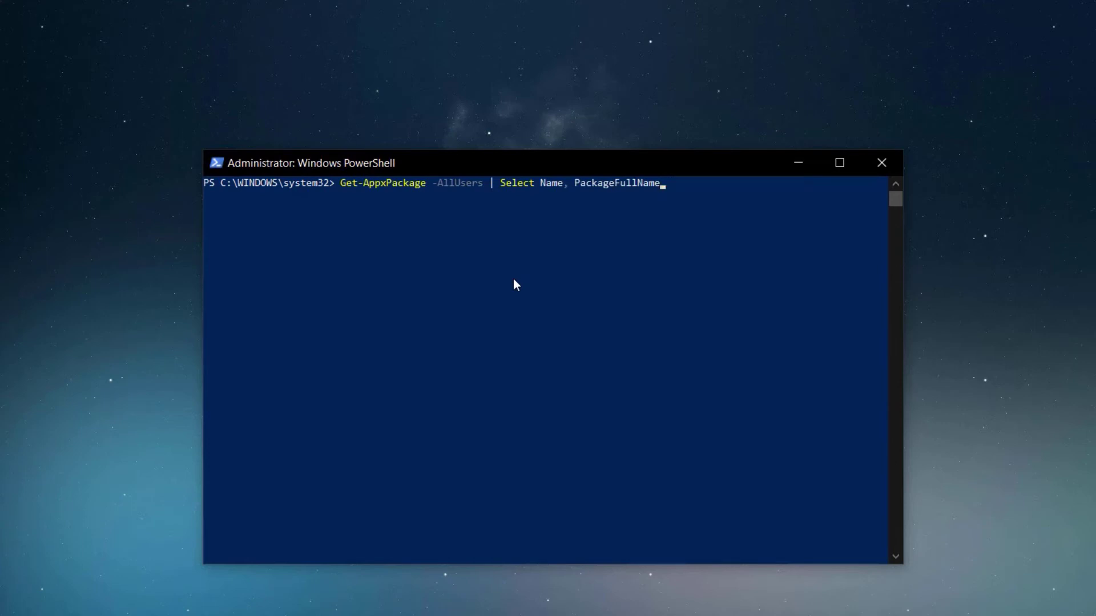
{"action": "key", "text": "Return"}
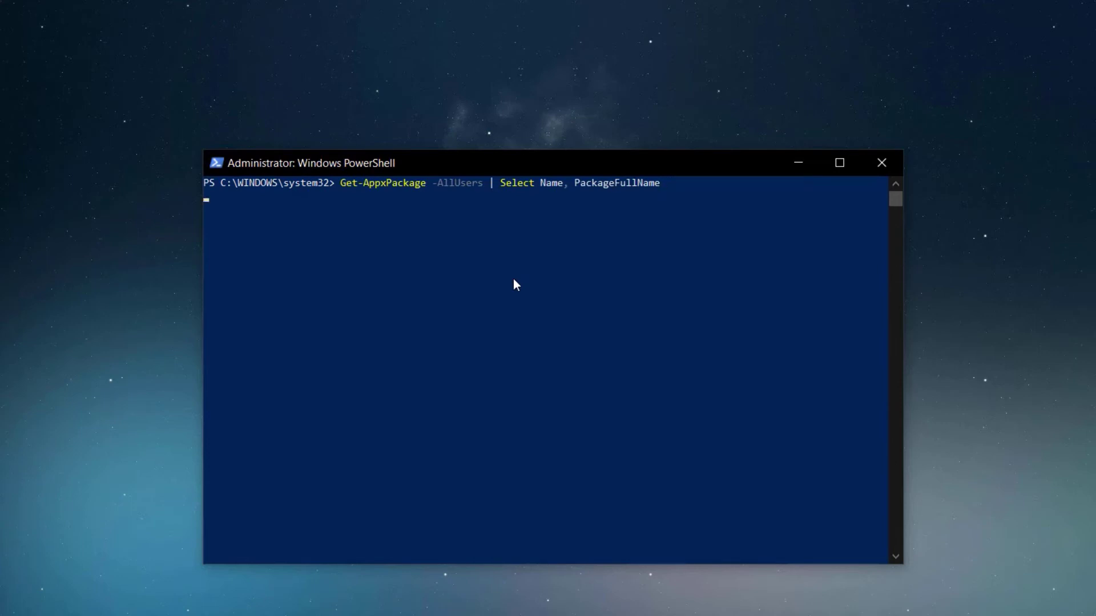
Start entering remove-apppackage -allusers -Package to remove keepass for all users
{"action": "key", "text": "Return"}
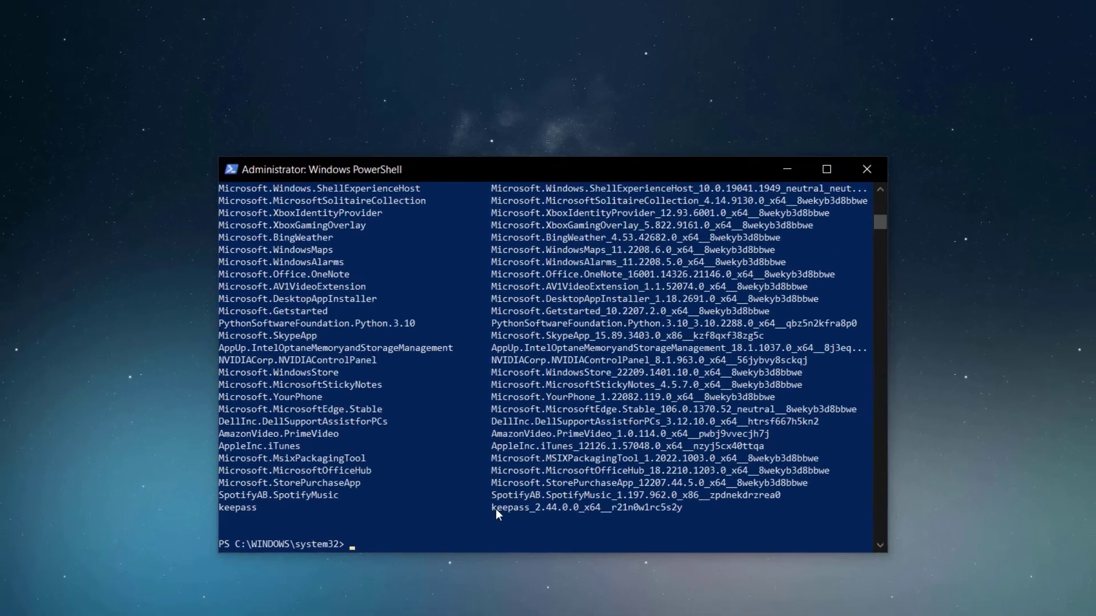
{"action": "type", "text": "remove-apppackage -allusers -Package"}
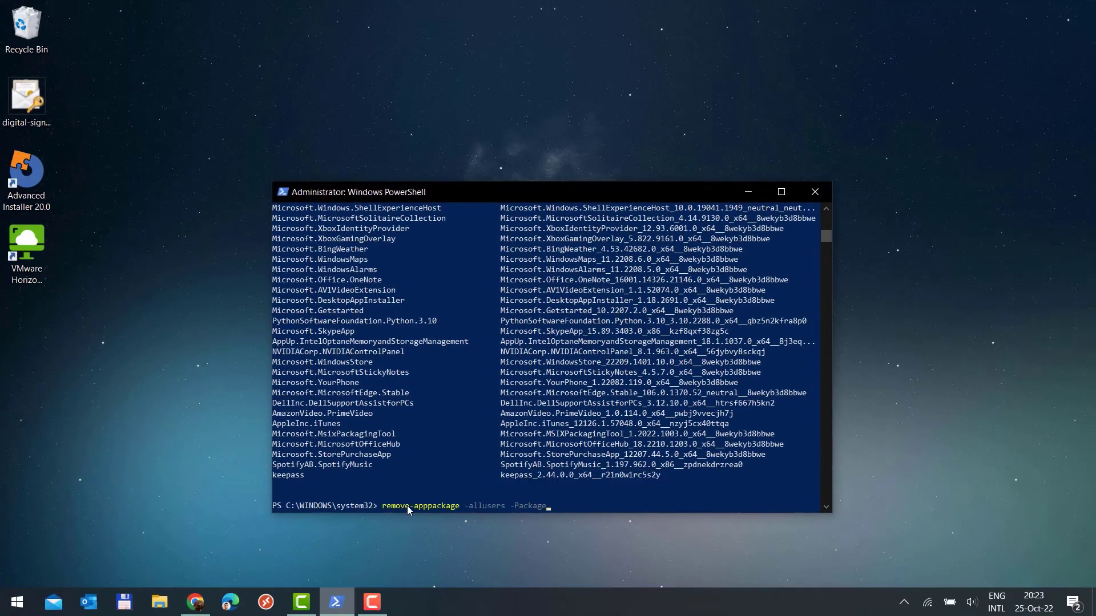
{"action": "left_click", "coordinate": [15, 601]}
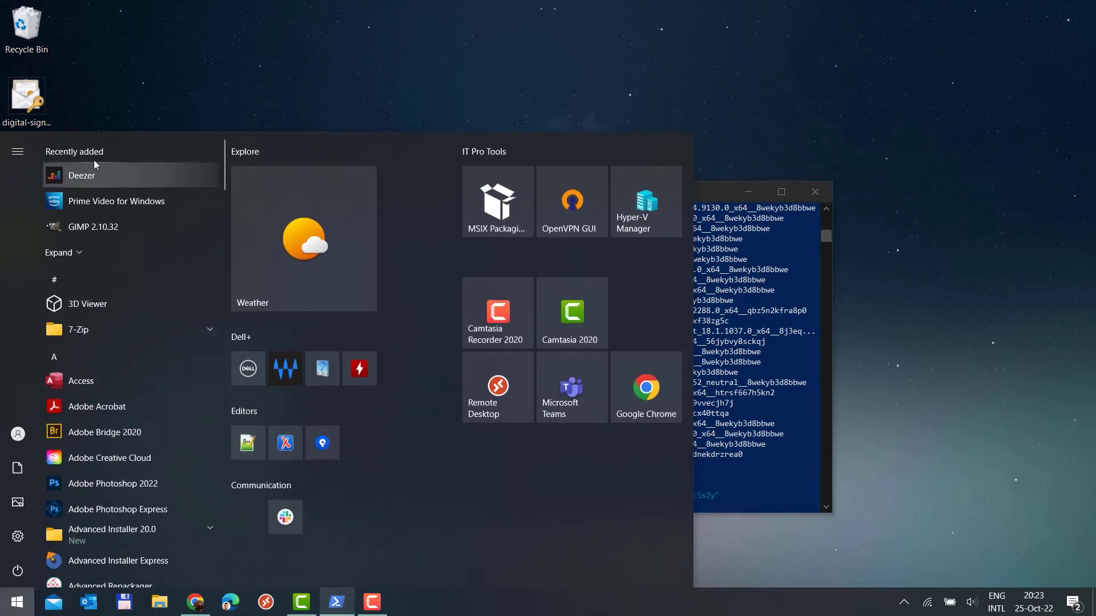